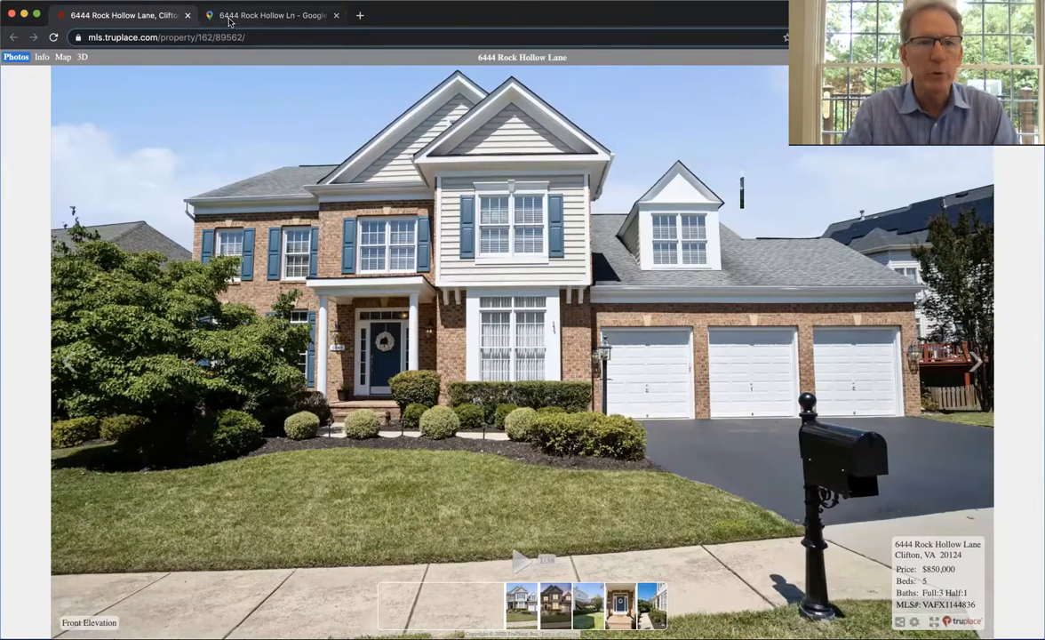
pyautogui.click(272, 15)
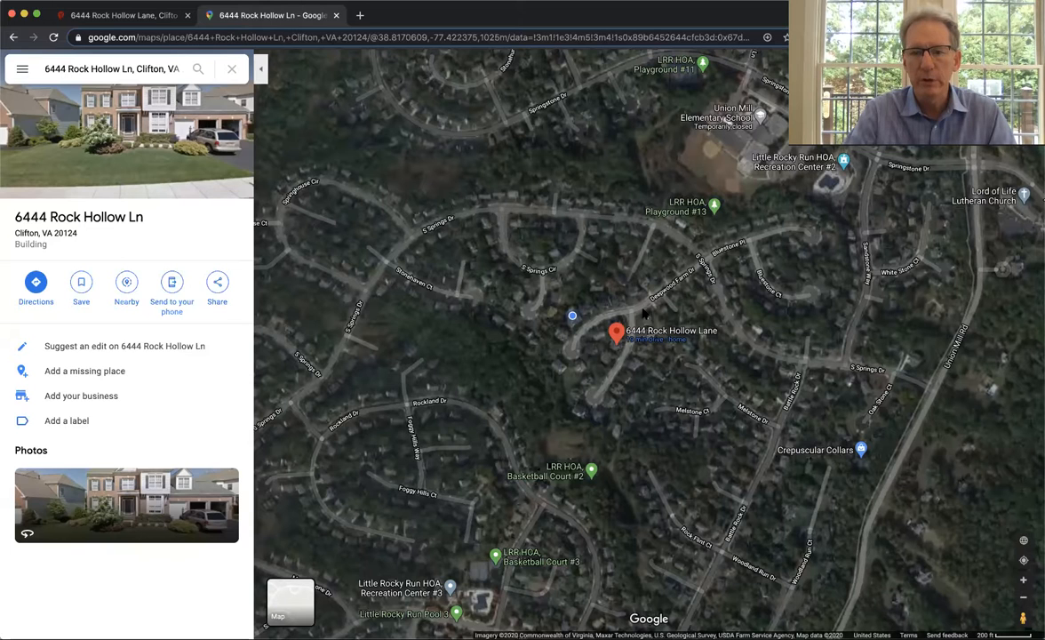
pyautogui.moveTo(627, 384)
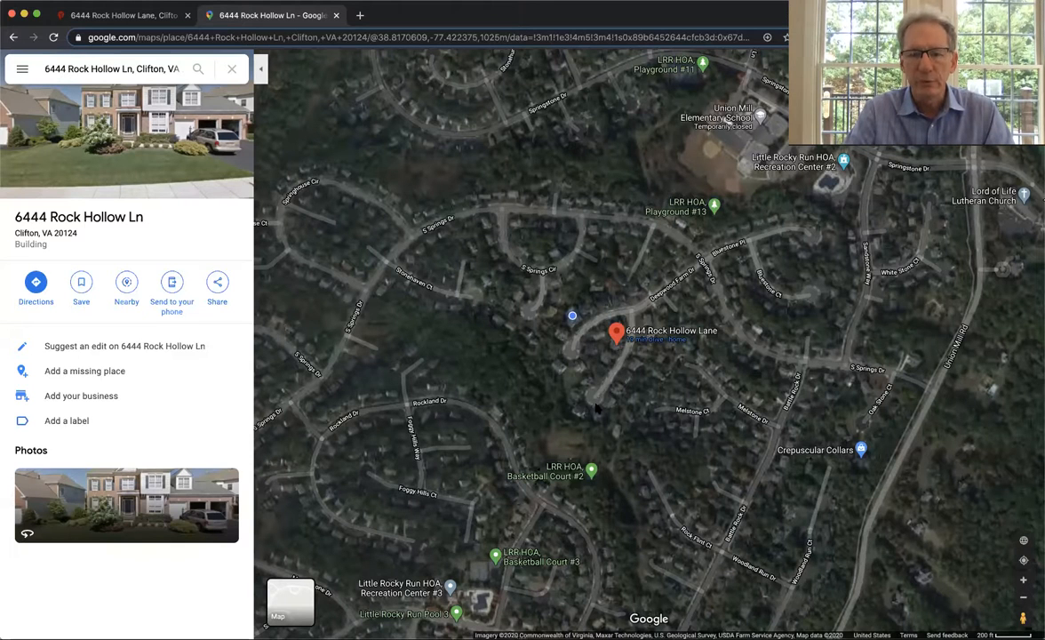
pyautogui.moveTo(611, 382)
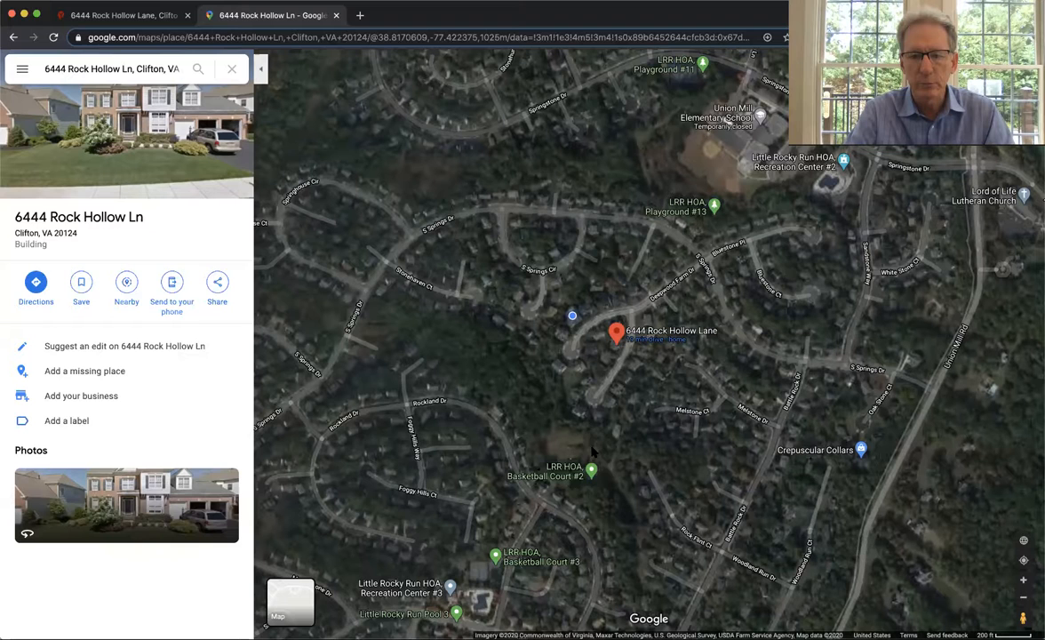
pyautogui.click(591, 470)
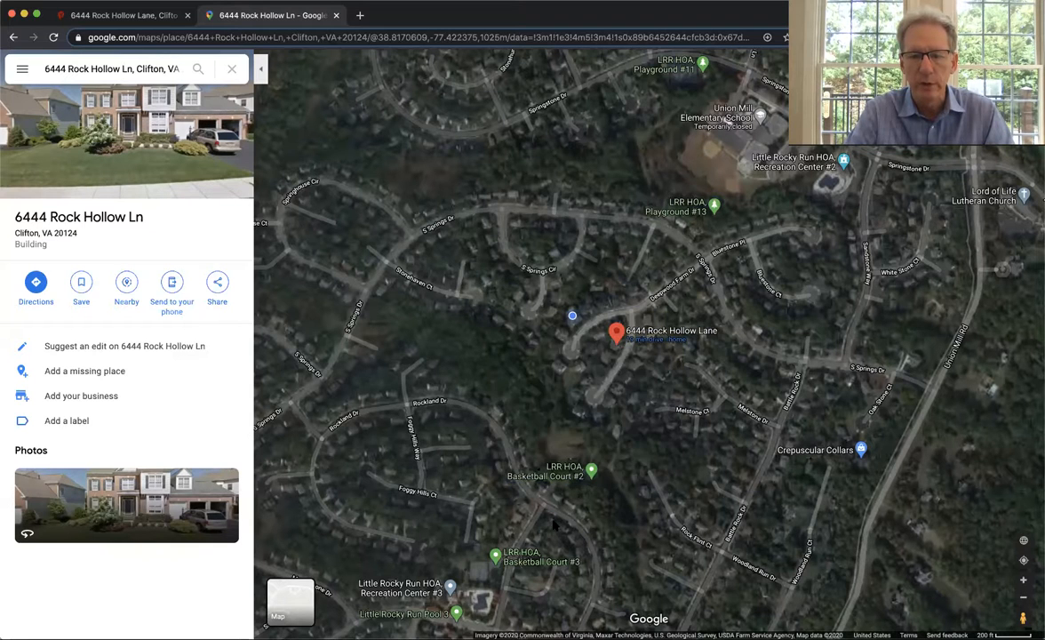
pyautogui.click(495, 556)
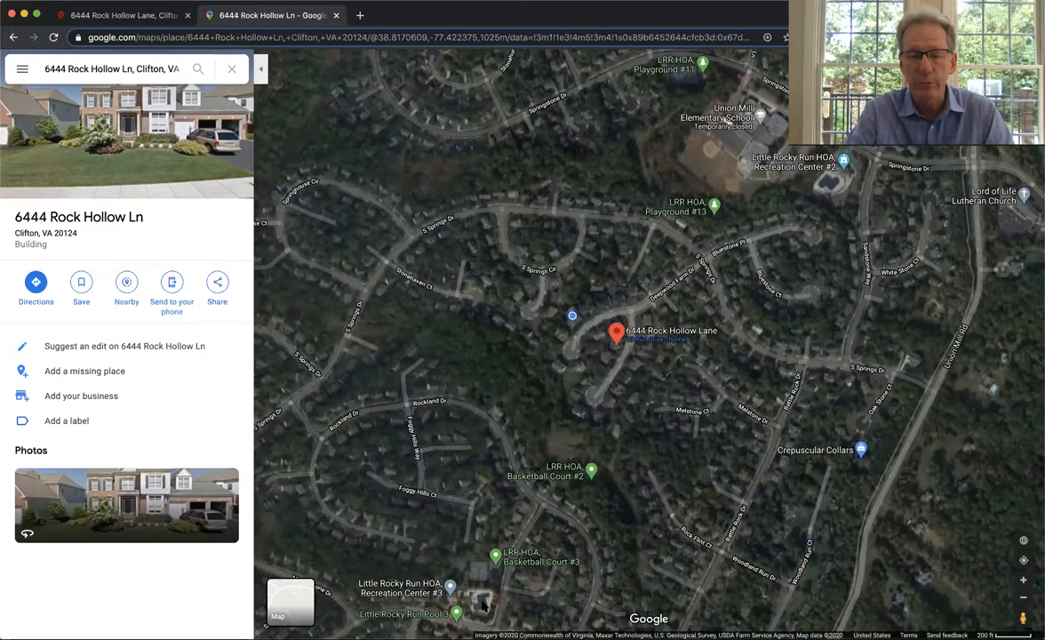
pyautogui.moveTo(622, 489)
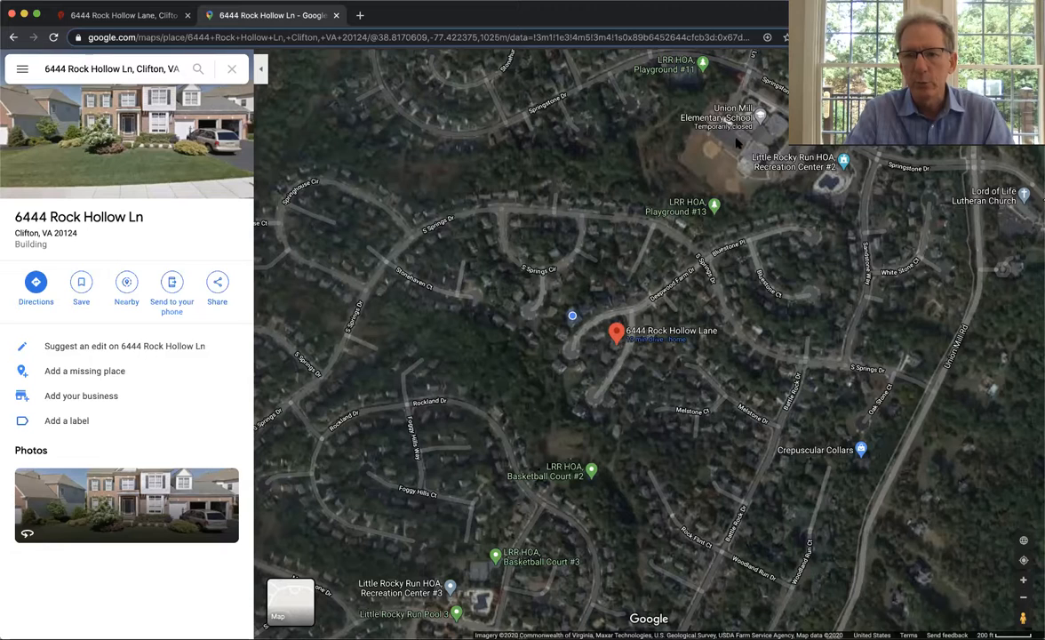
pyautogui.click(720, 118)
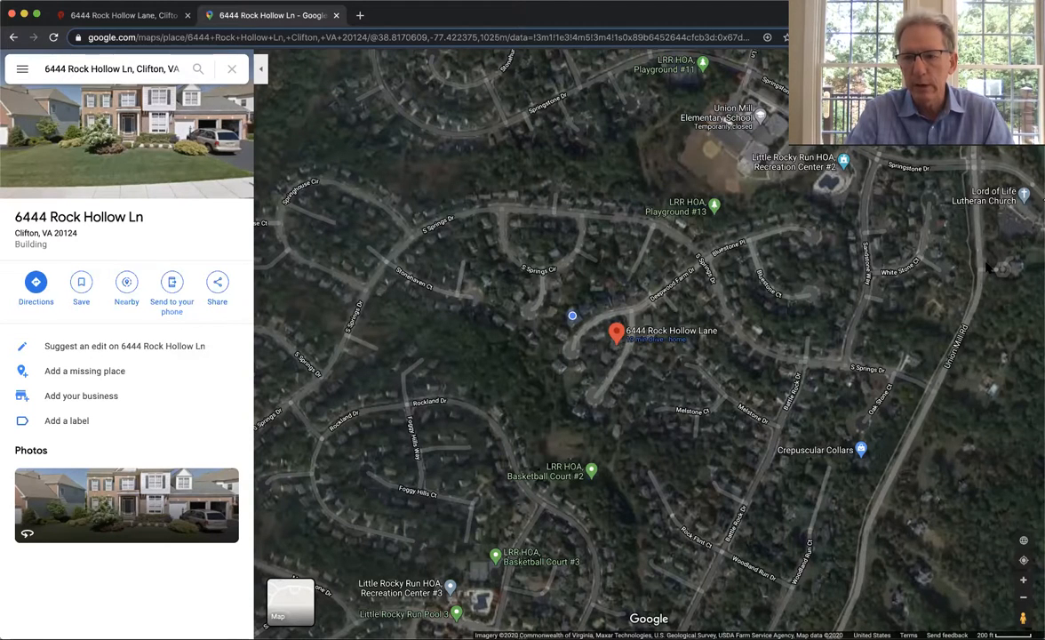
pyautogui.moveTo(1004, 225)
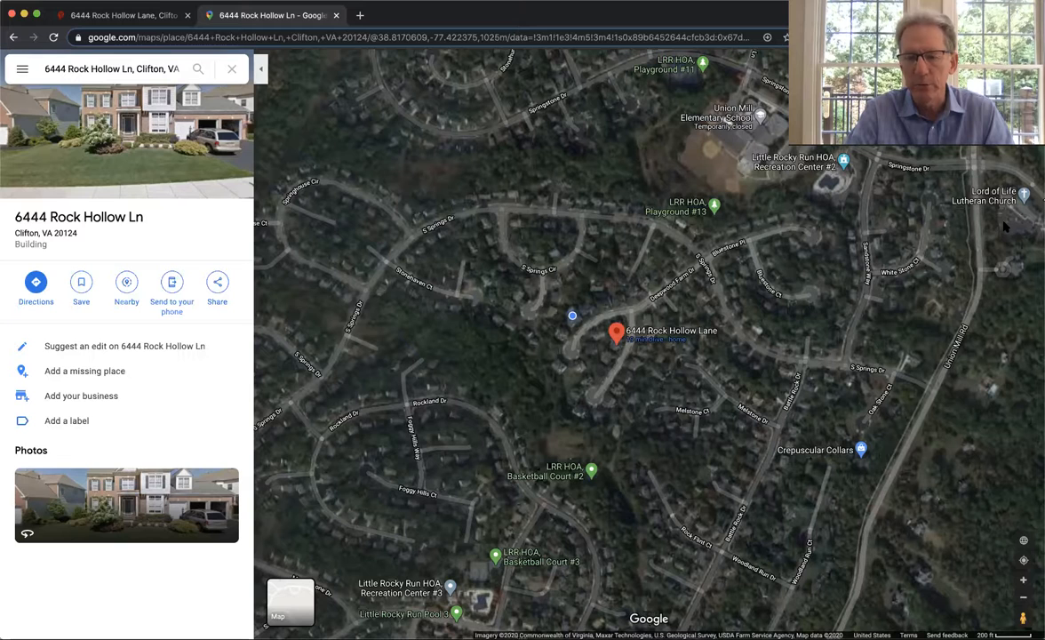
pyautogui.moveTo(796, 308)
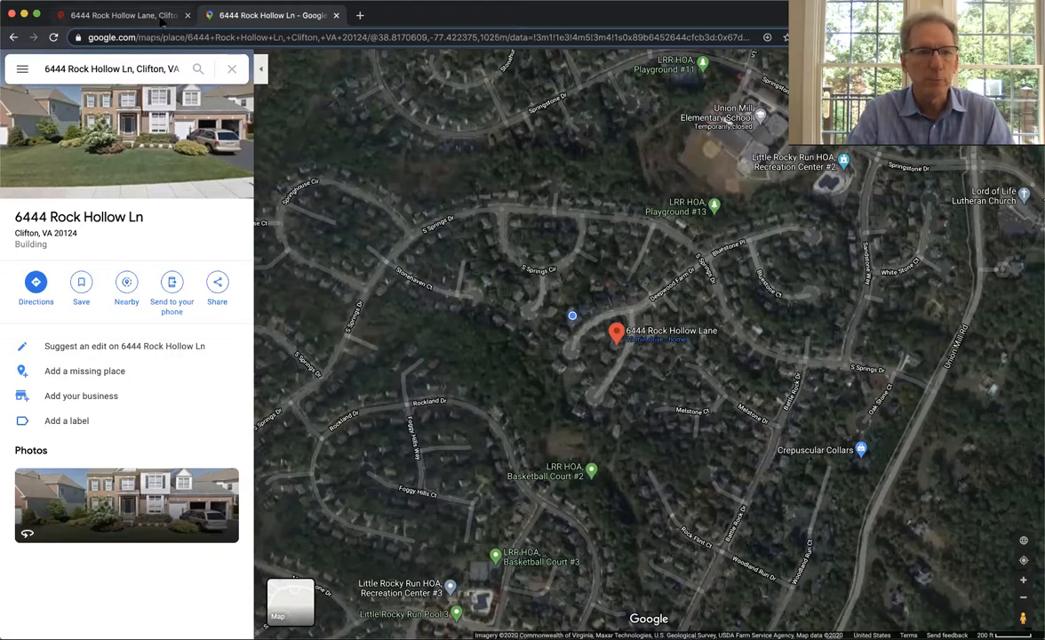
# Step: Start the 3D tour, walk through the Foyer into the Den, then turn back into the Foyer
pyautogui.click(267, 15)
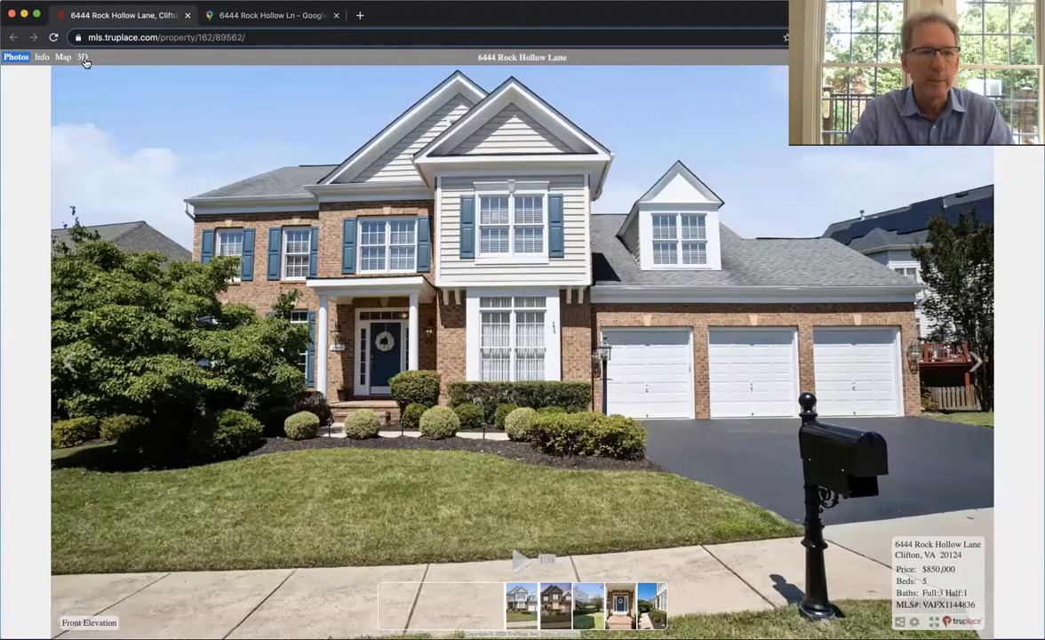
pyautogui.click(80, 57)
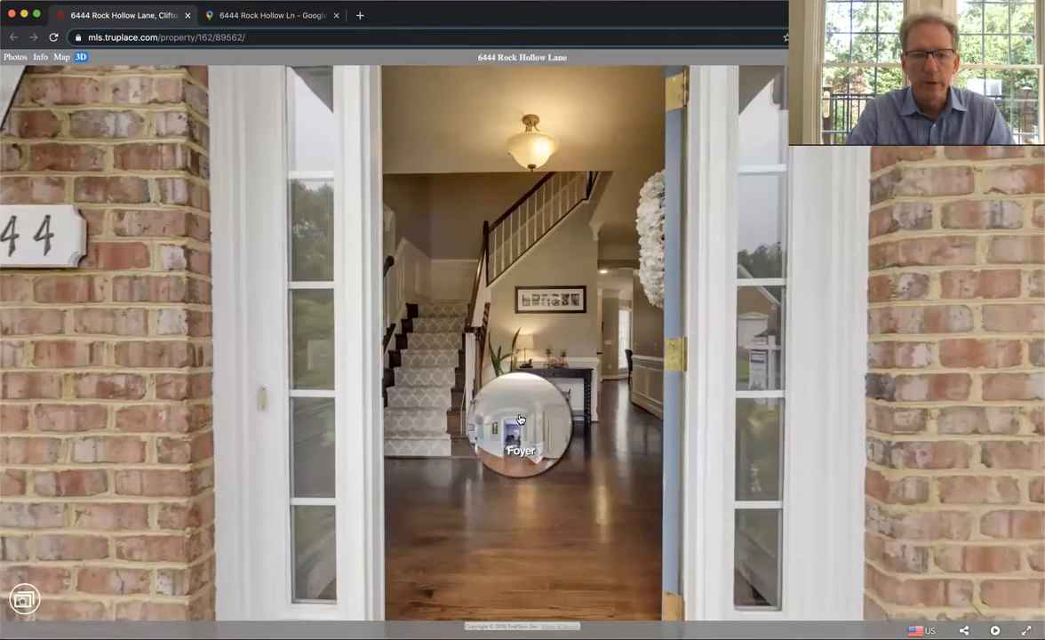
pyautogui.click(521, 423)
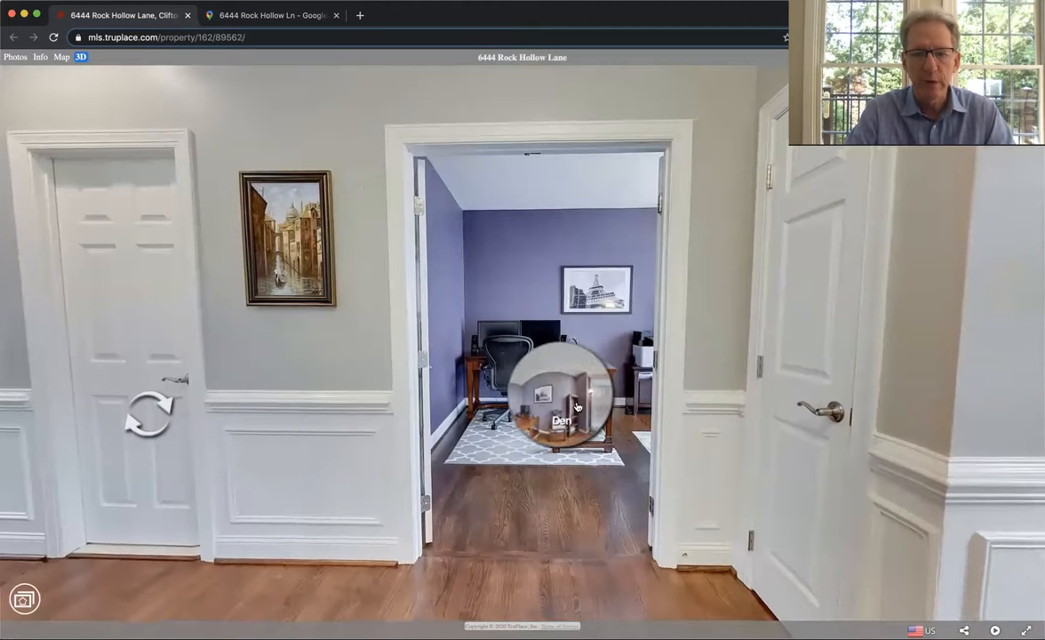
pyautogui.click(562, 406)
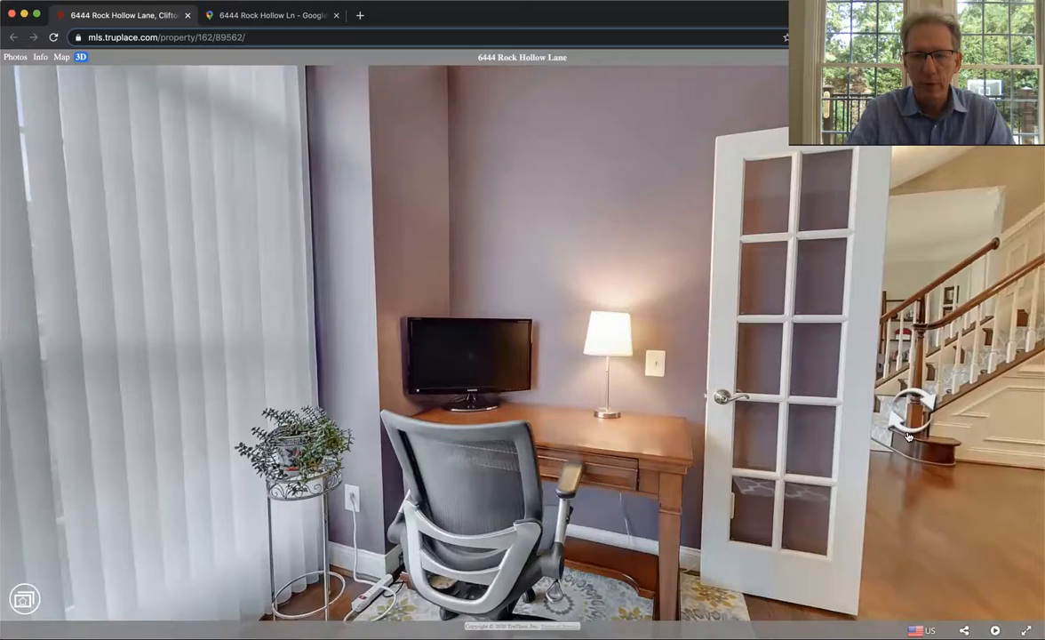
pyautogui.click(908, 422)
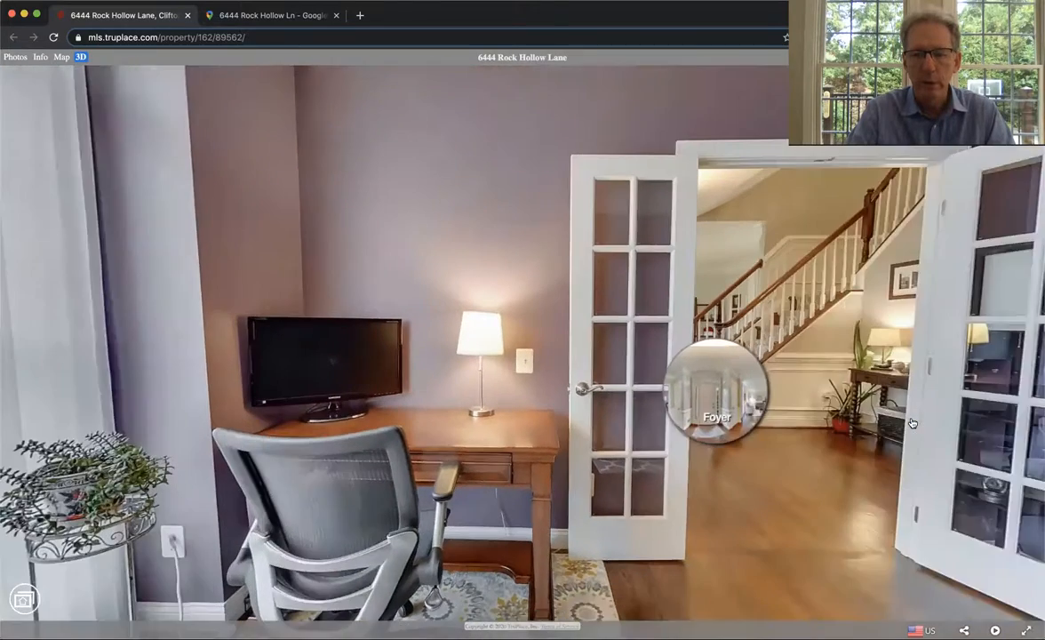
pyautogui.click(716, 391)
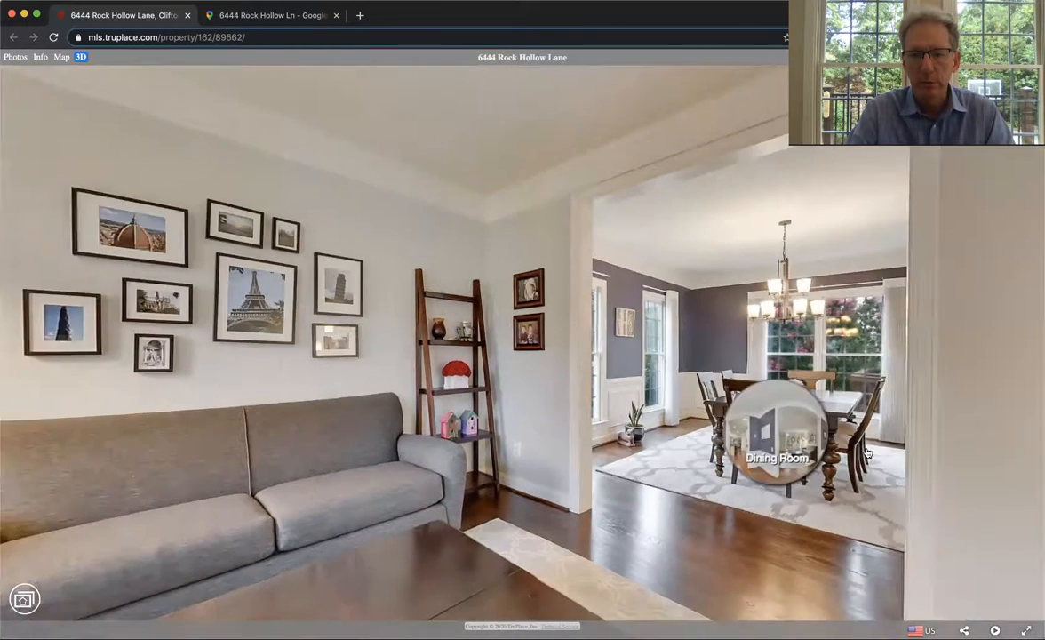
# Step: Walk the 3D tour through the Dining Room into the Kitchen and look around
pyautogui.click(777, 435)
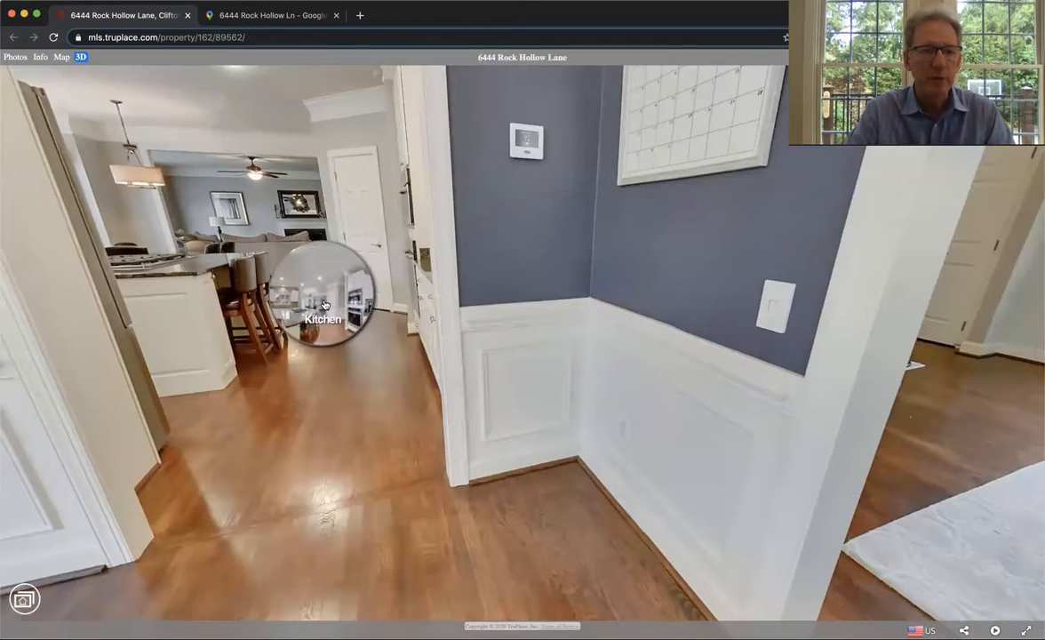
pyautogui.click(324, 302)
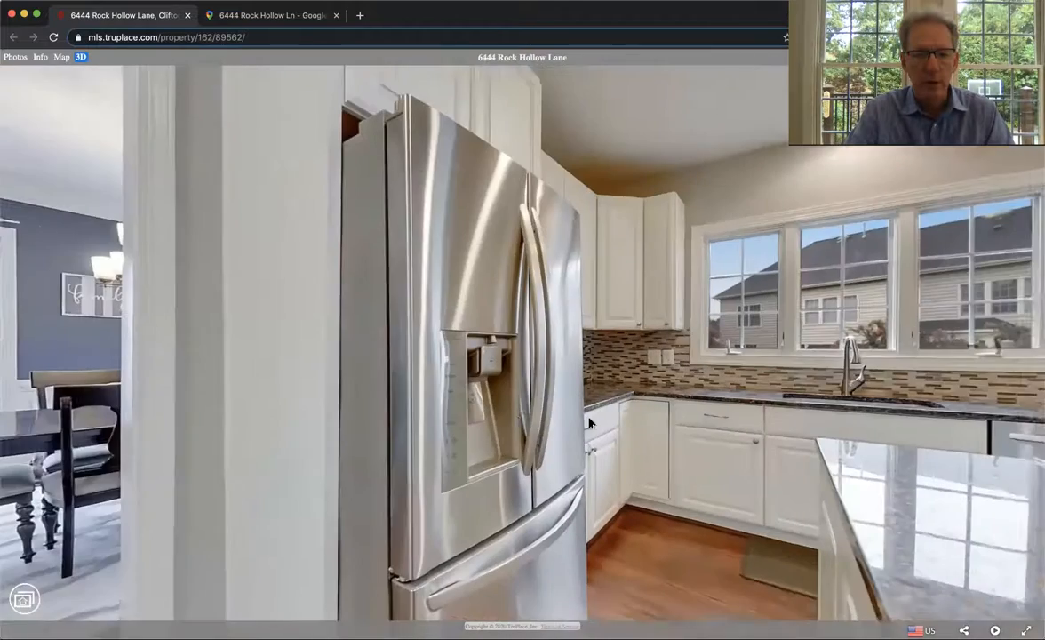
pyautogui.moveTo(589, 423); pyautogui.dragTo(671, 410)
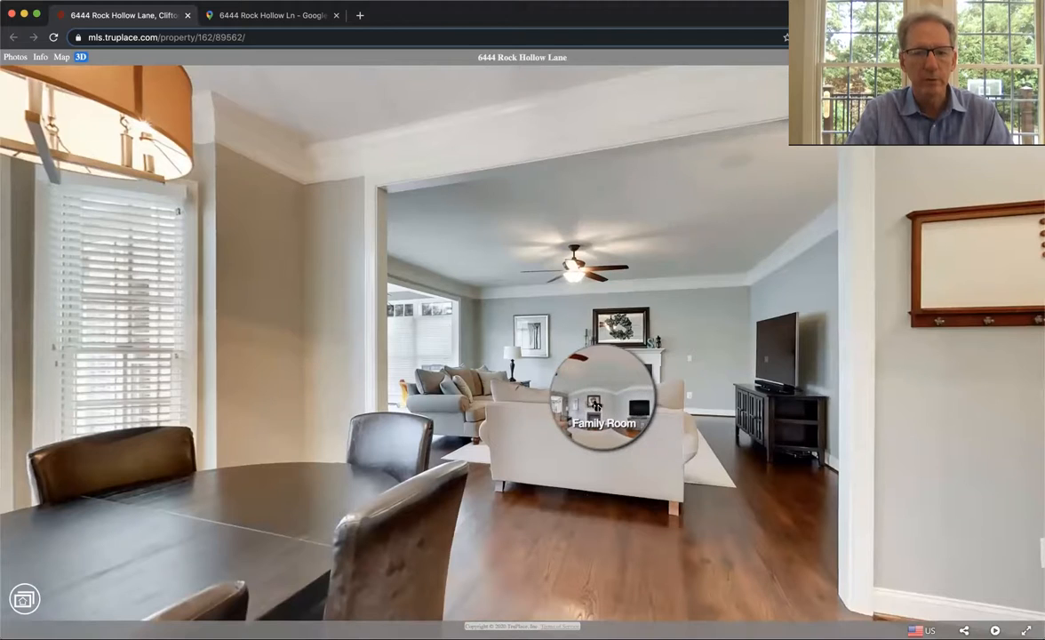
# Step: Tour the Family Room and Sun Room, then head back through the Breakfast Area
pyautogui.click(605, 400)
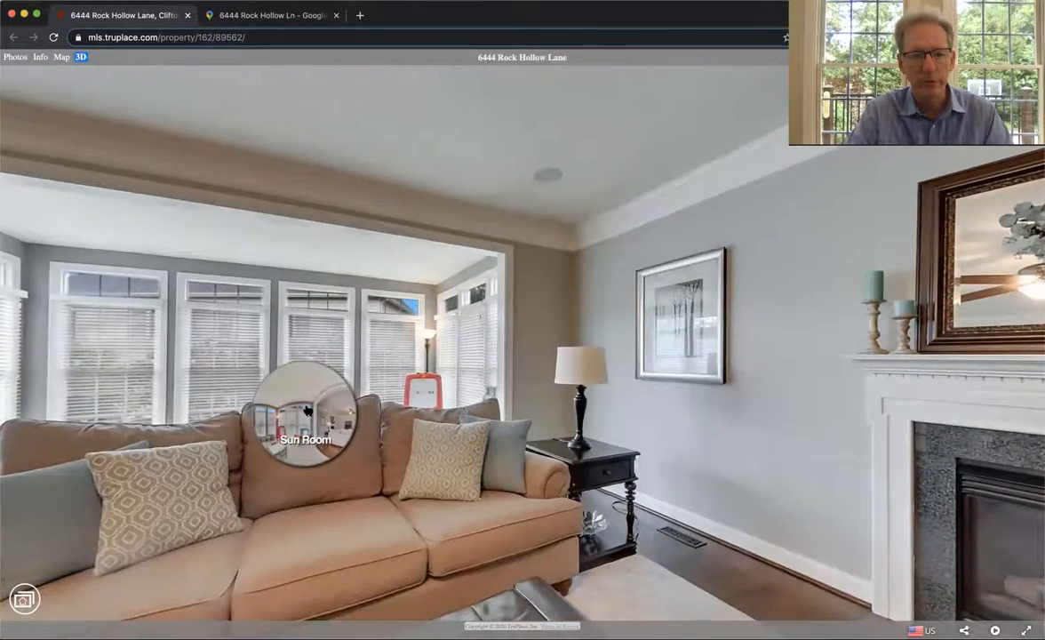
pyautogui.click(305, 409)
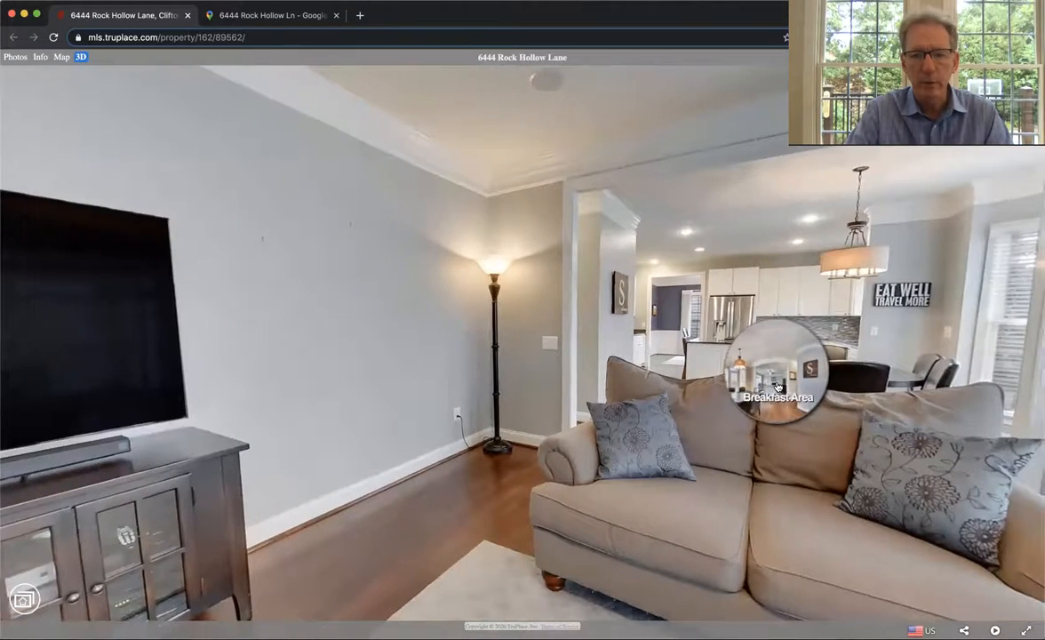
pyautogui.click(778, 369)
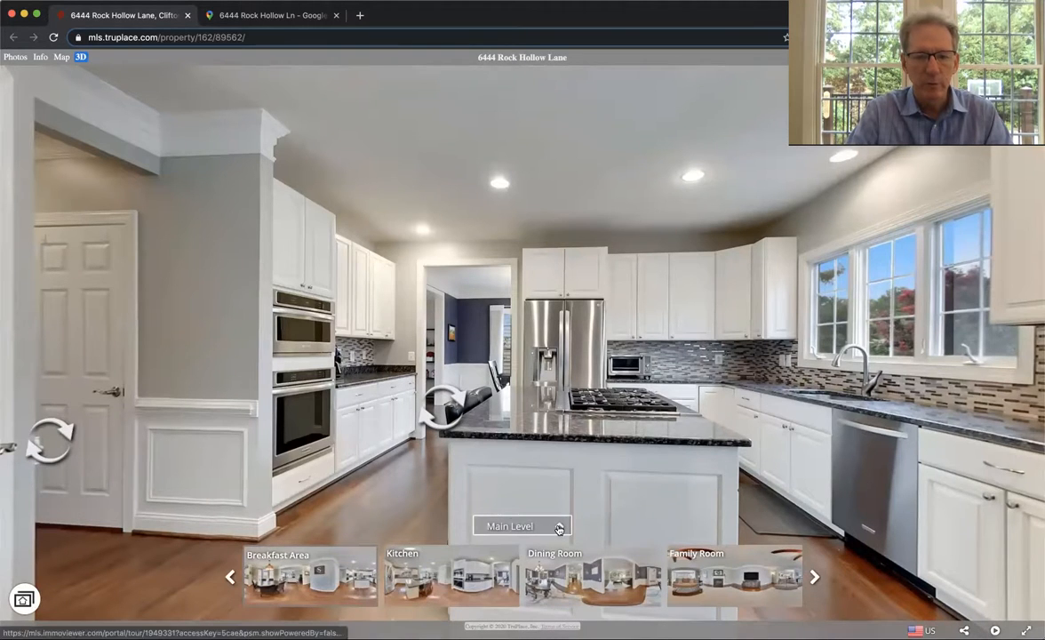
pyautogui.click(522, 525)
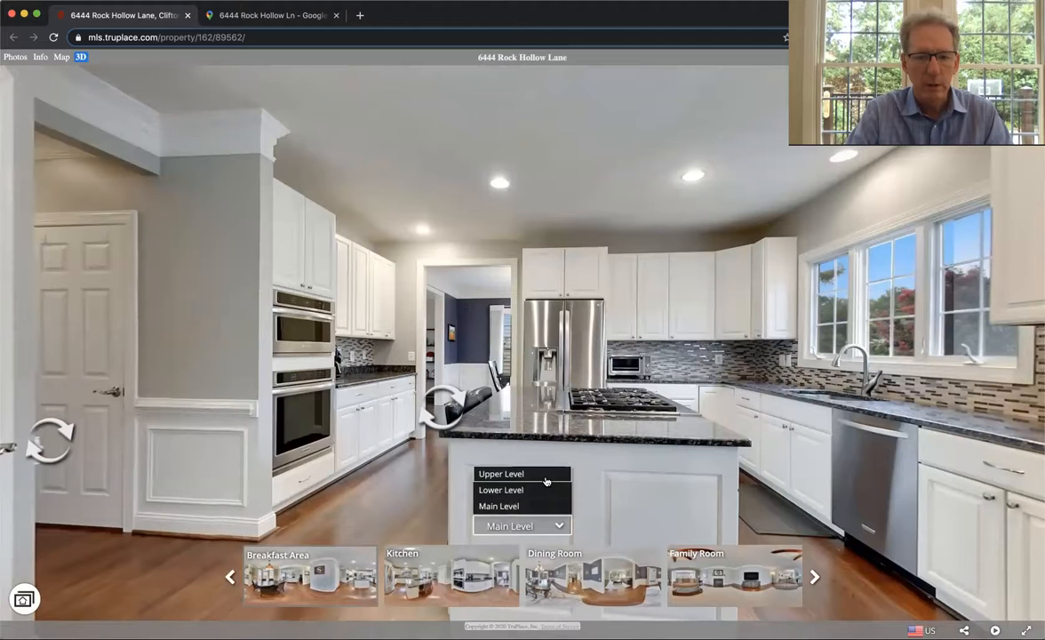
# Step: Switch the tour to Upper Level, look around a bedroom, then walk out to the hall
pyautogui.click(501, 474)
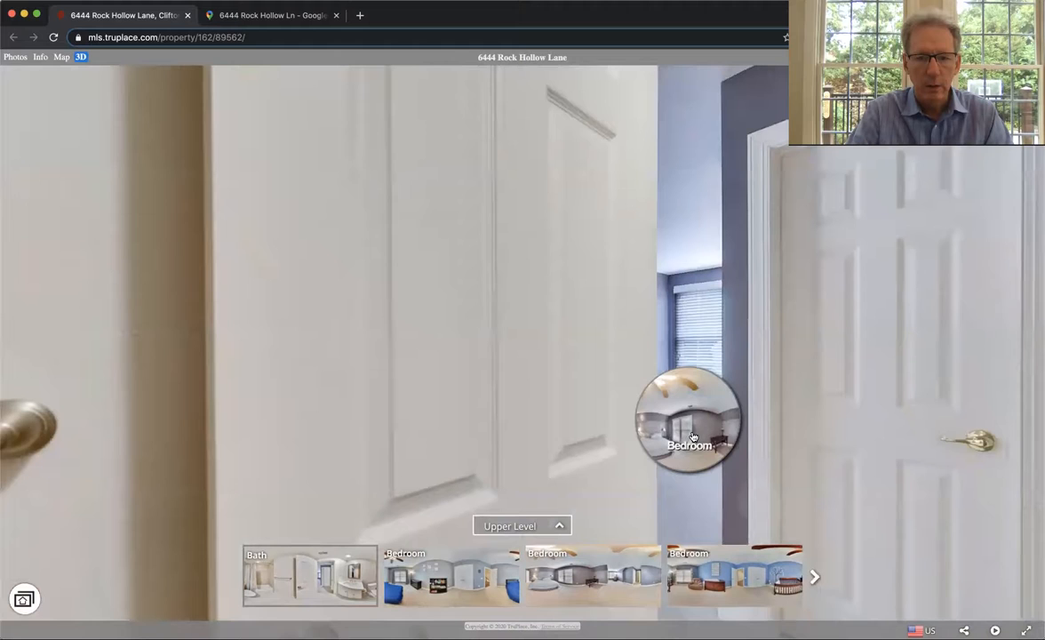
pyautogui.click(689, 420)
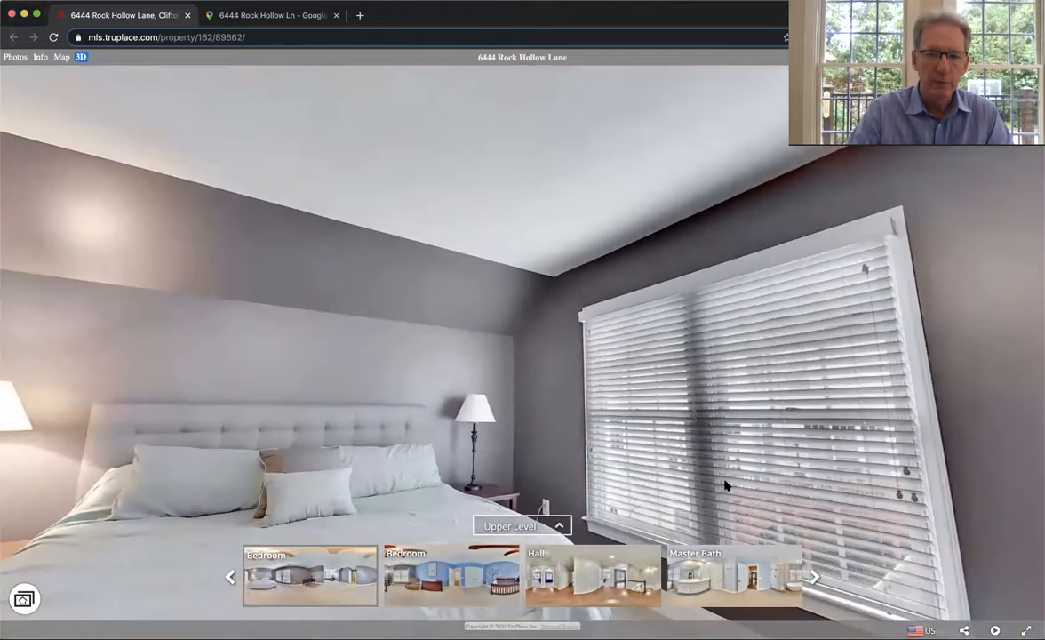
pyautogui.moveTo(724, 484); pyautogui.dragTo(720, 475)
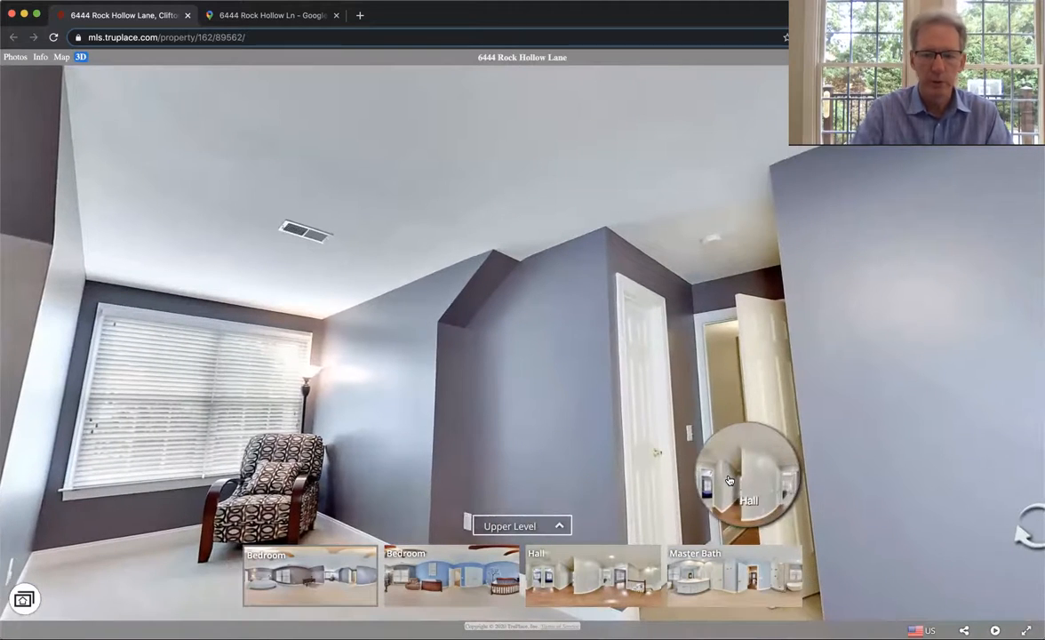
pyautogui.click(748, 476)
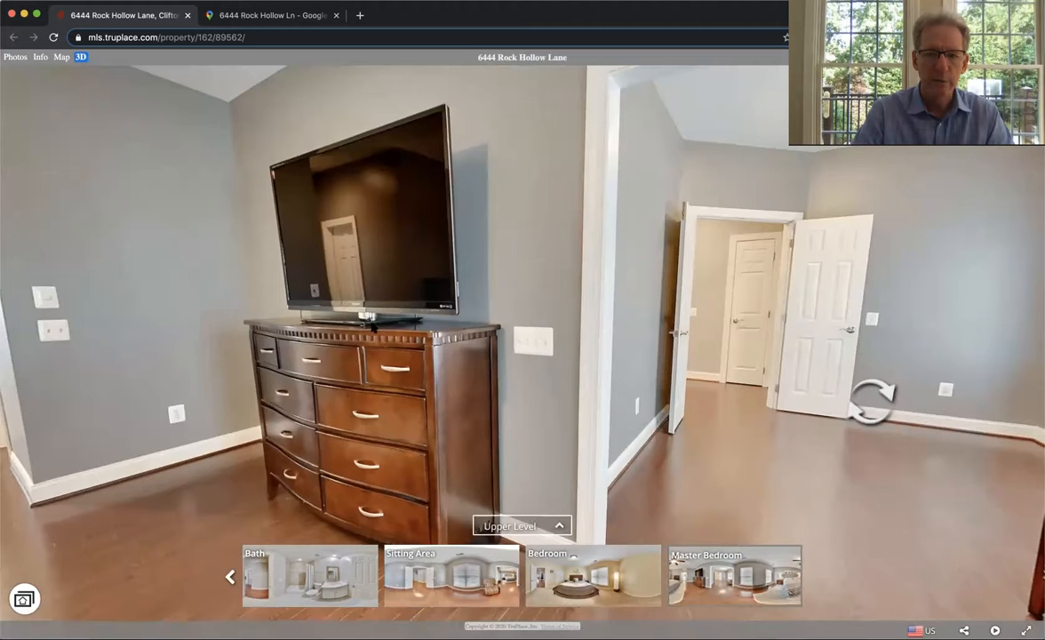
# Step: Look around the dresser bedroom, visit the Master Bath, then pass through the Master Bedroom into the Sitting Area
pyautogui.moveTo(870, 400); pyautogui.dragTo(155, 359)
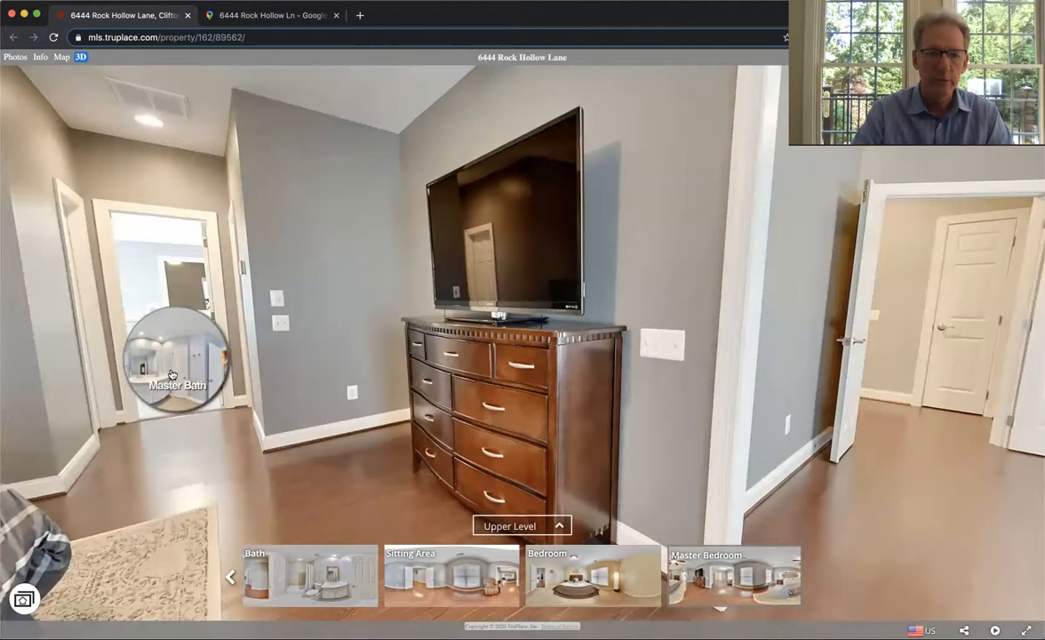
pyautogui.click(177, 360)
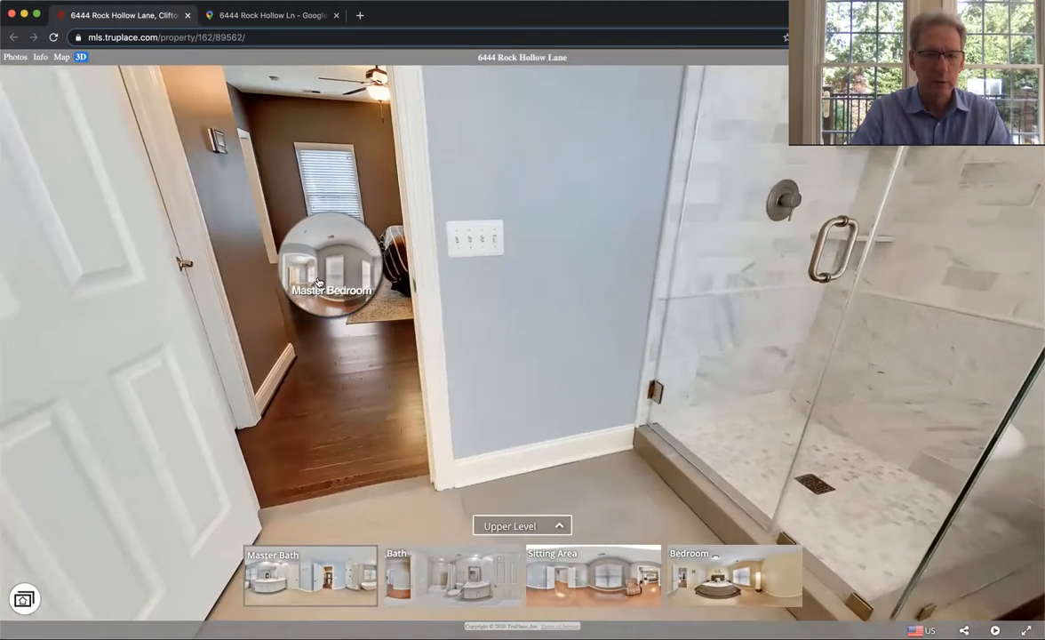
pyautogui.click(331, 267)
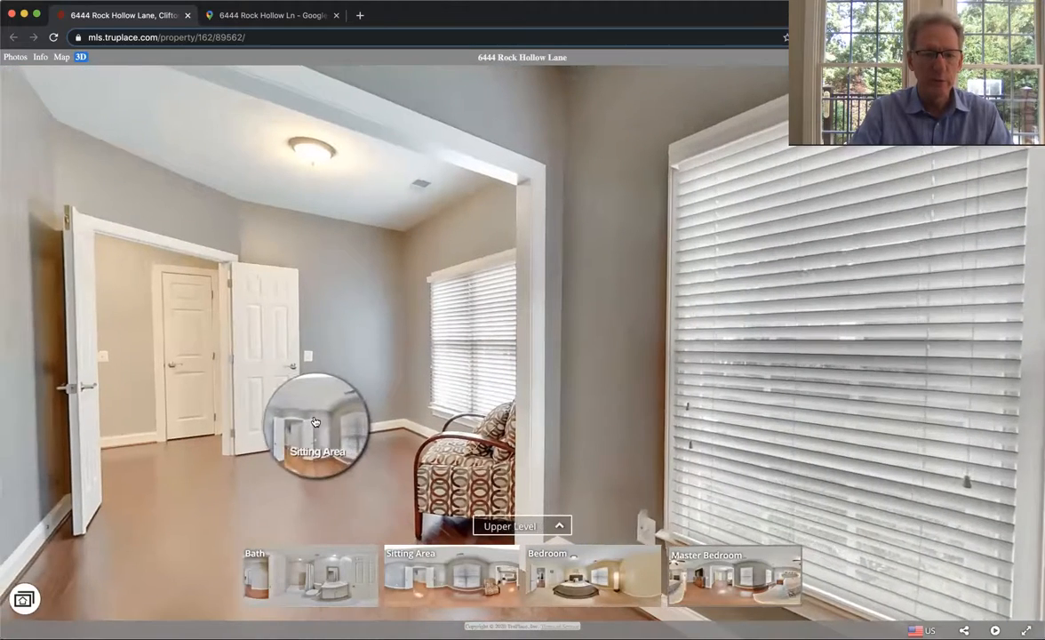
pyautogui.click(315, 421)
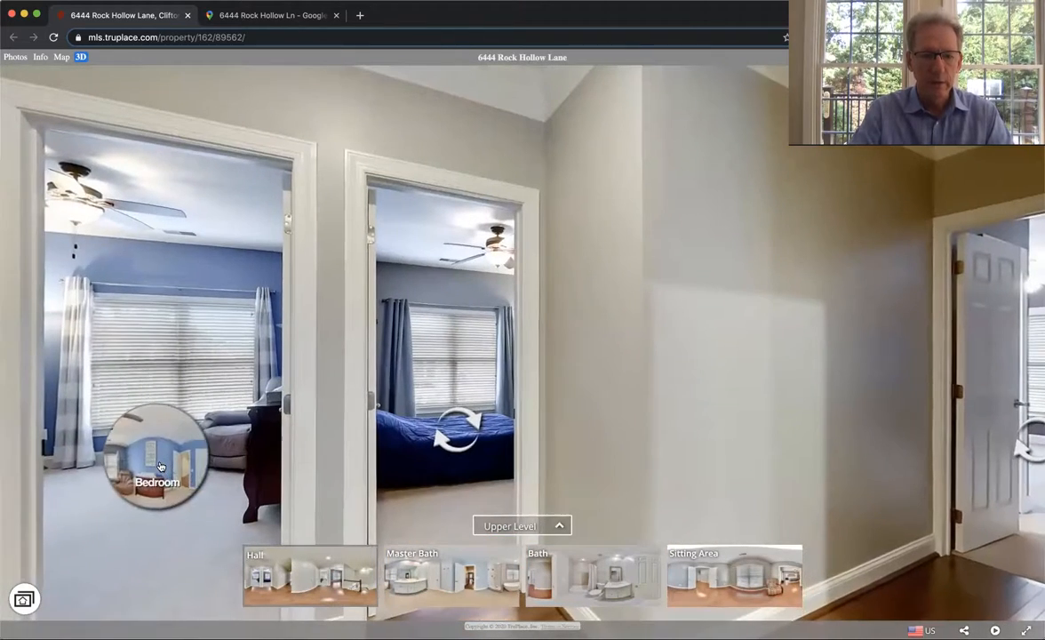
# Step: Visit the blue bedroom and the other bedroom off the hall, then switch to Lower Level
pyautogui.click(158, 457)
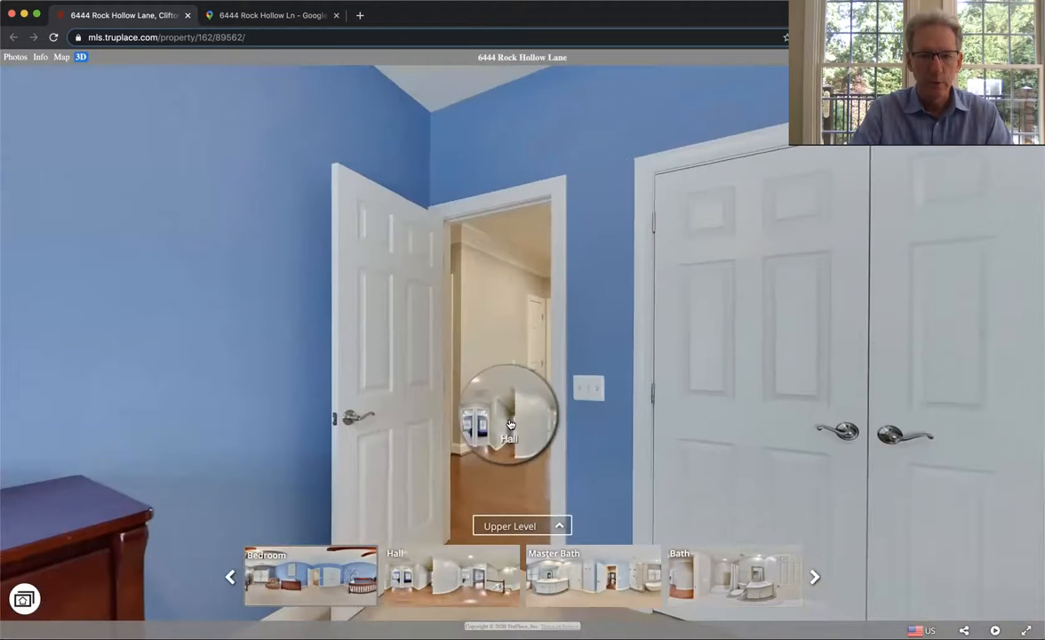
pyautogui.click(510, 422)
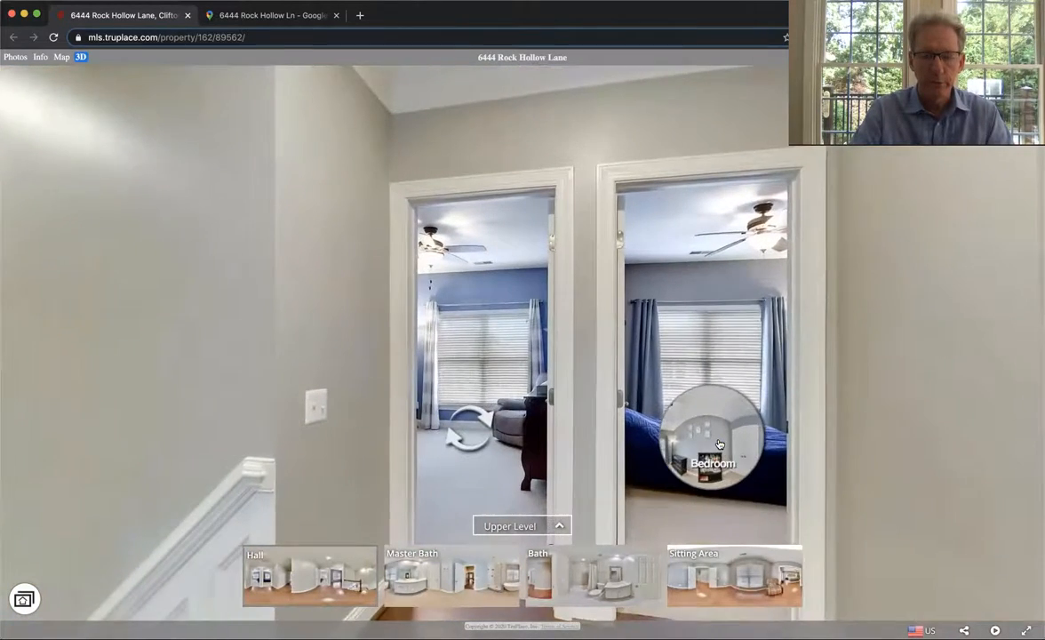
pyautogui.click(713, 440)
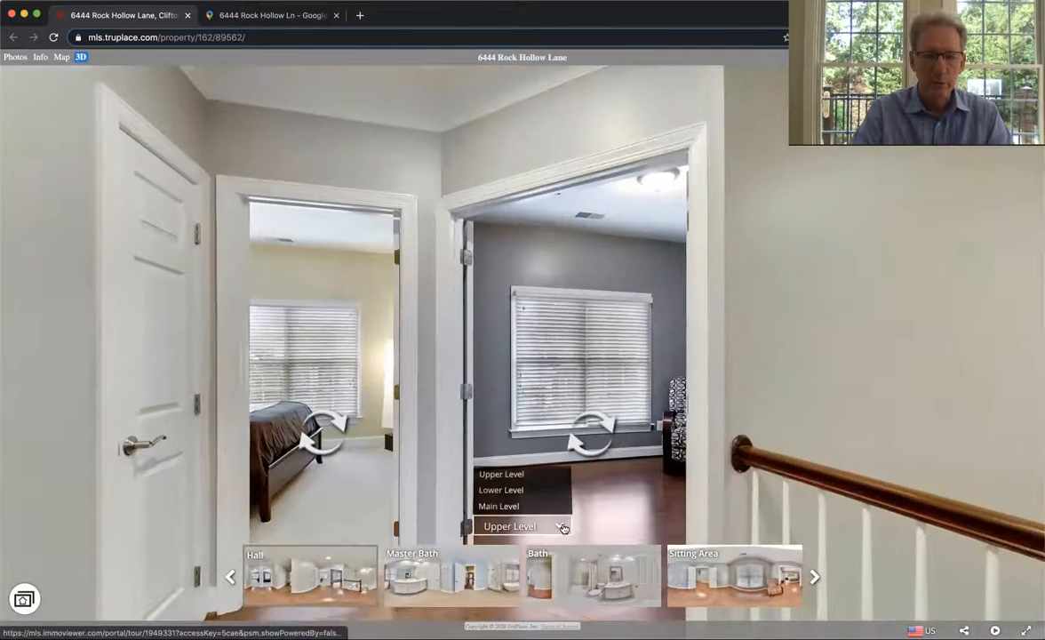
pyautogui.click(501, 489)
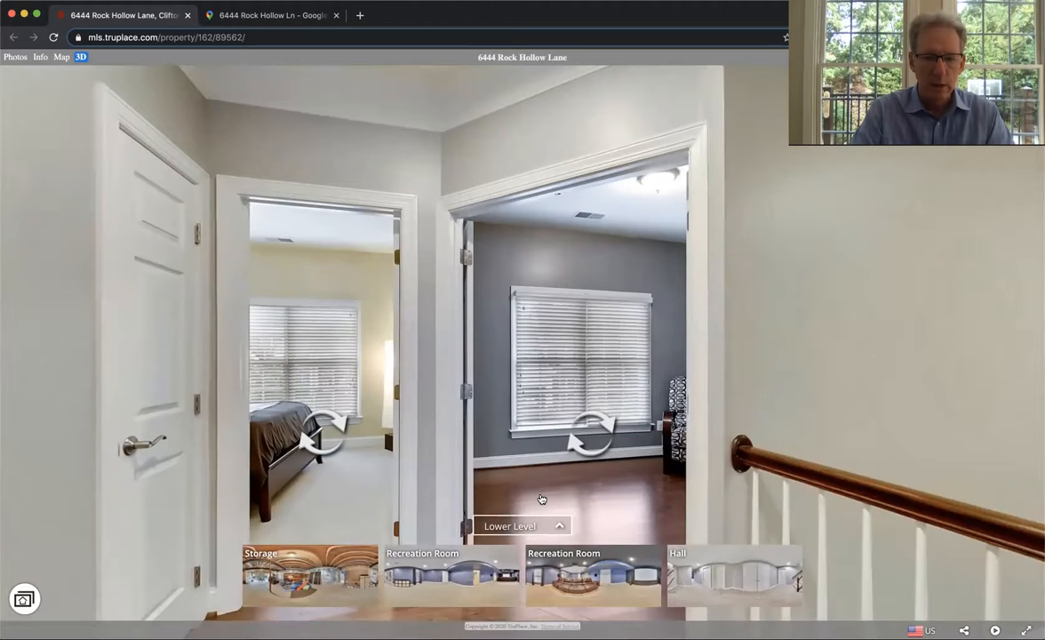
pyautogui.moveTo(717, 570)
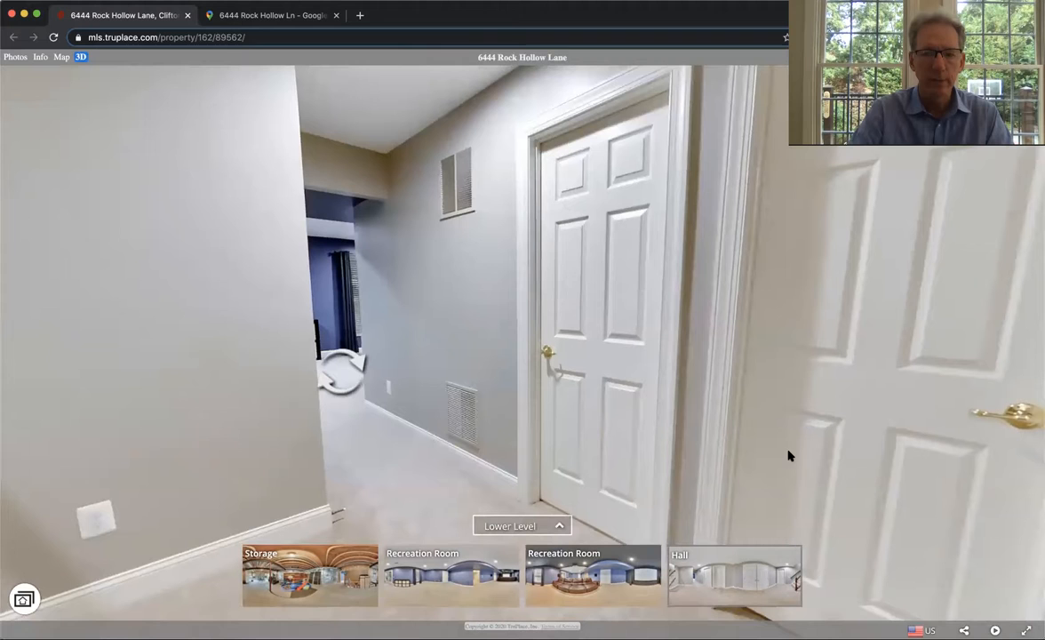
pyautogui.moveTo(751, 389)
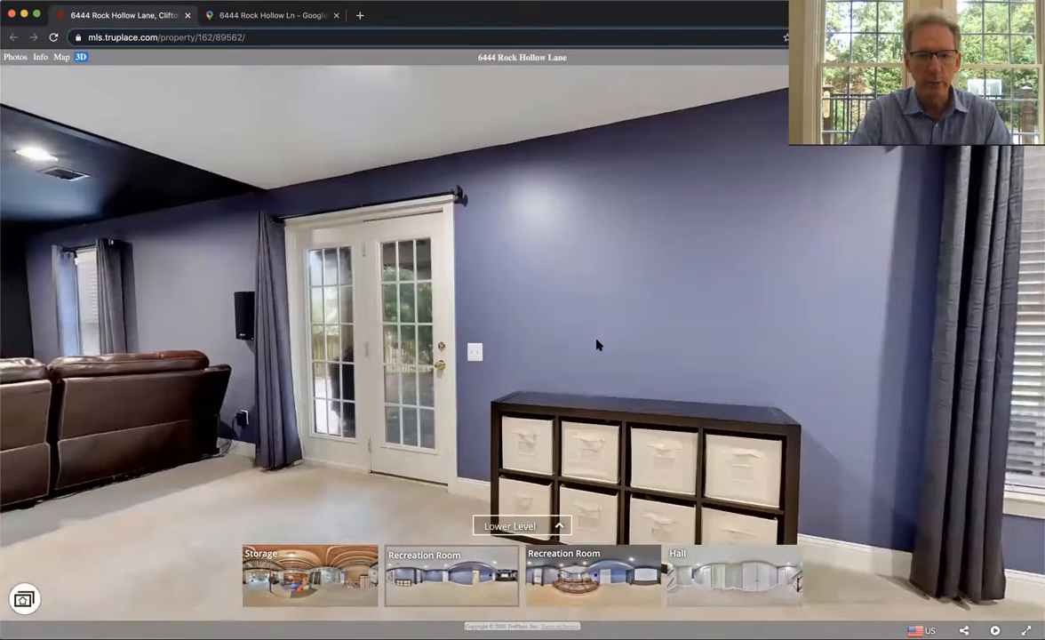
# Step: Look around the recreation room, enter the storage room, then show the Front Elevation photo
pyautogui.moveTo(598, 345); pyautogui.dragTo(471, 384)
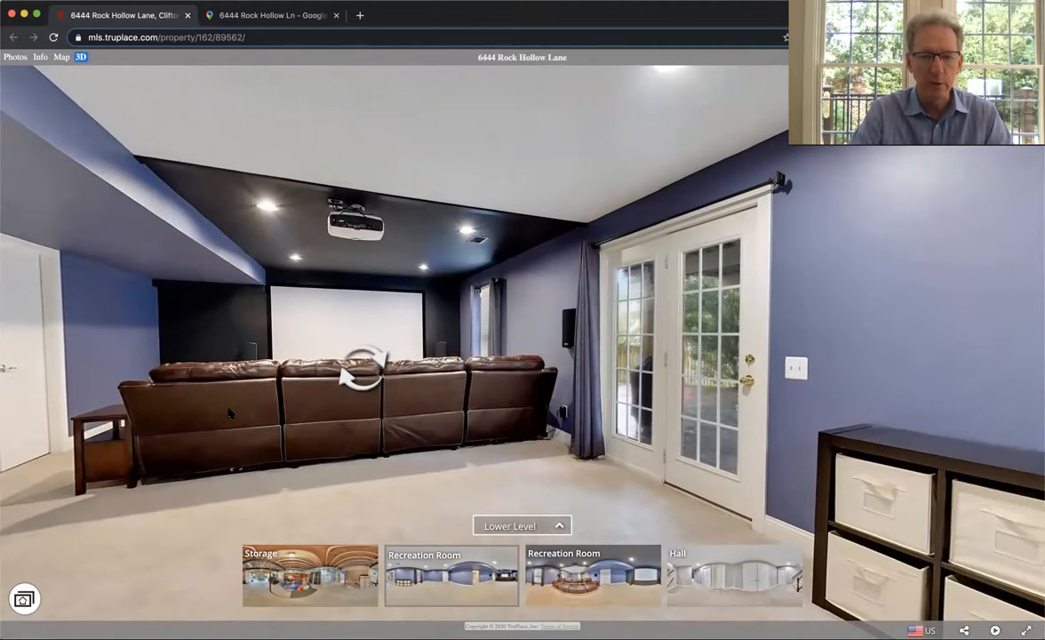
pyautogui.moveTo(356, 369); pyautogui.dragTo(605, 382)
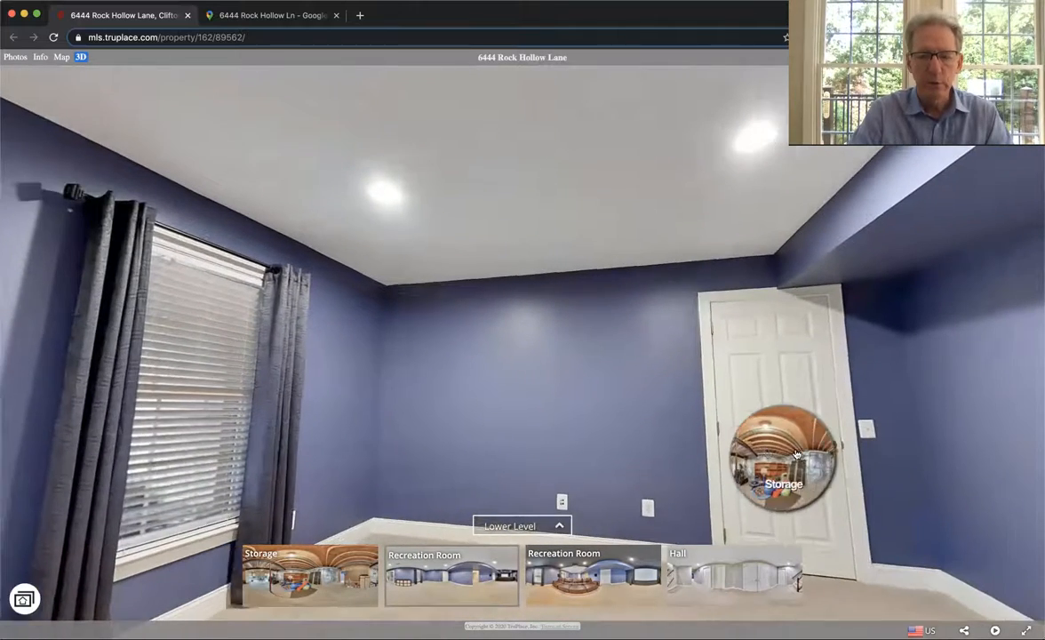
pyautogui.click(783, 455)
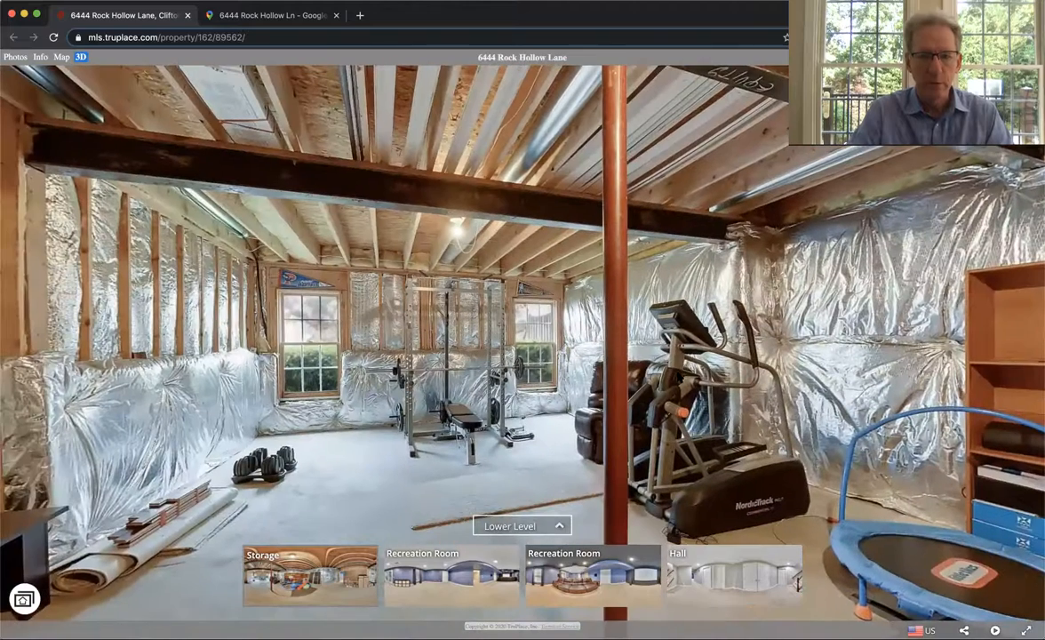
pyautogui.moveTo(555, 322)
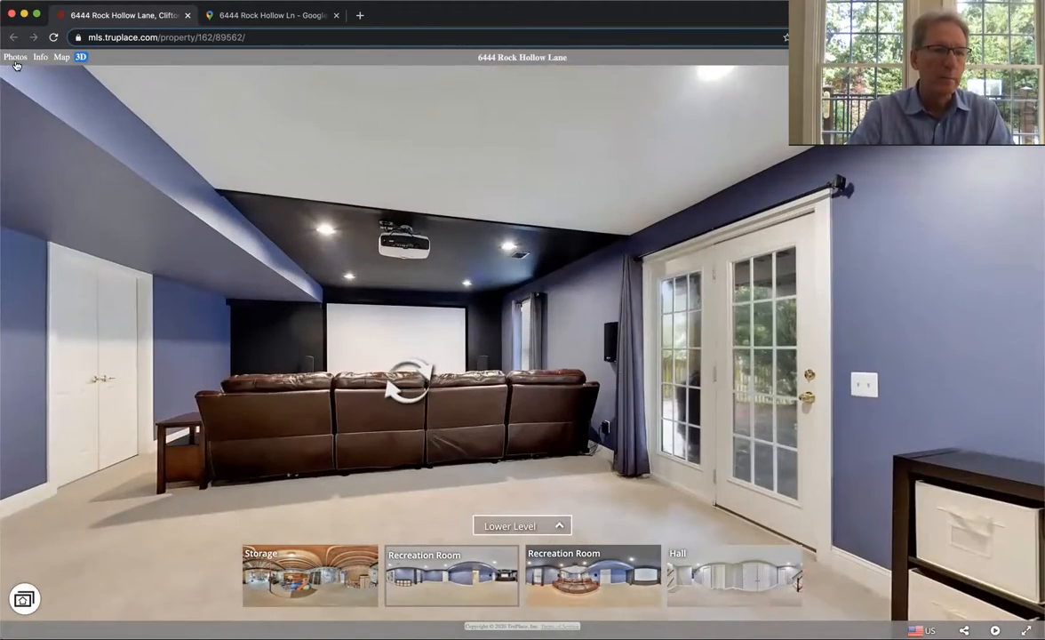
pyautogui.click(15, 57)
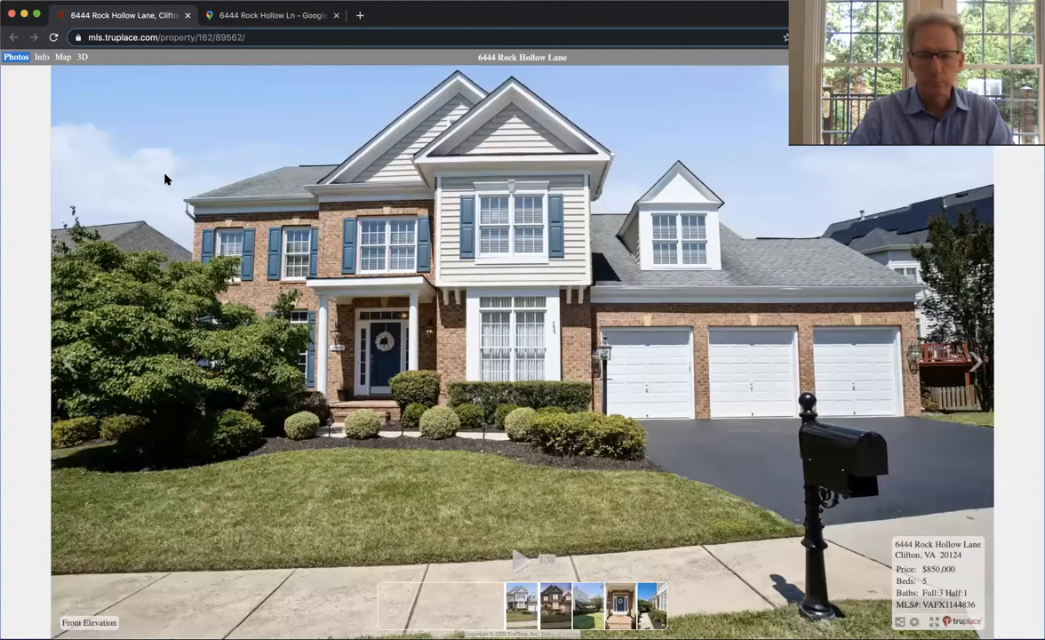
pyautogui.moveTo(187, 222)
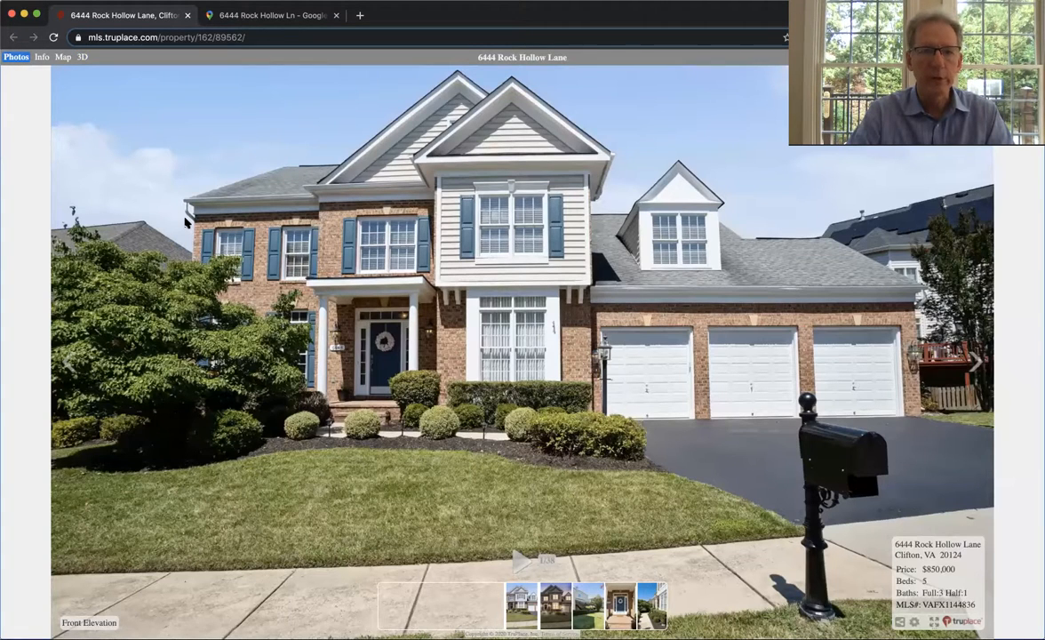